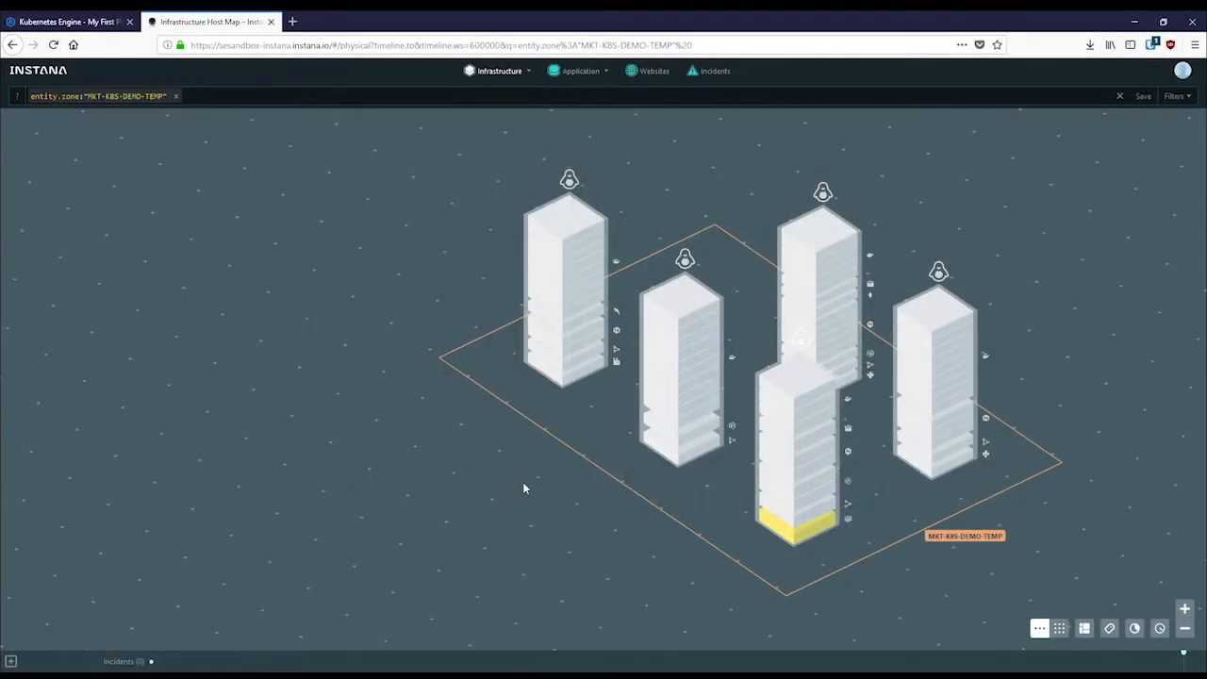
mouse_move(462, 479)
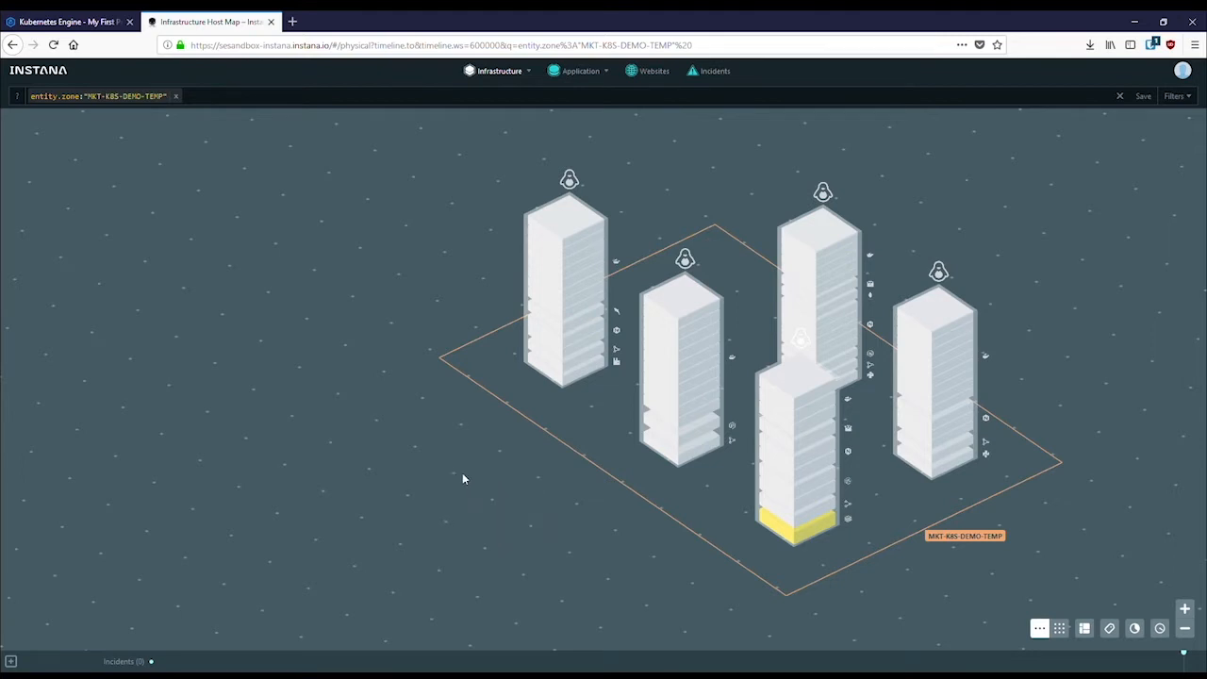
mouse_move(474, 473)
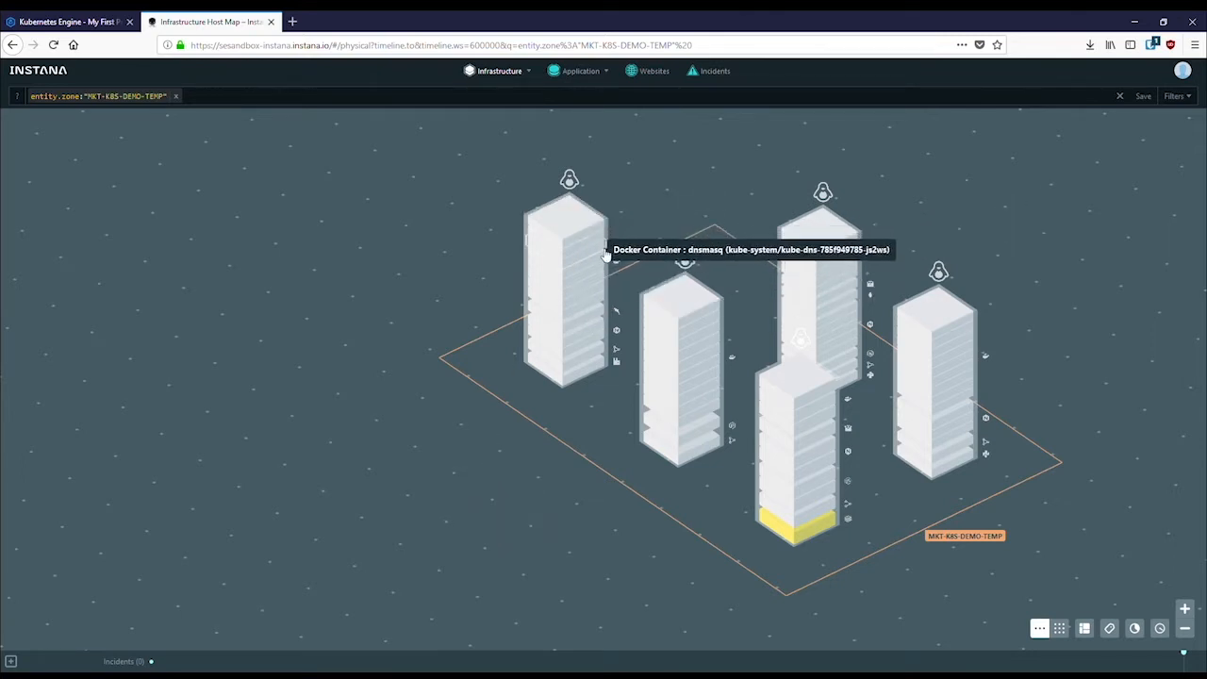
Select the leftmost host on the map and show its MKT-K8S-DEMO-TEMP cluster summary
left_click(566, 292)
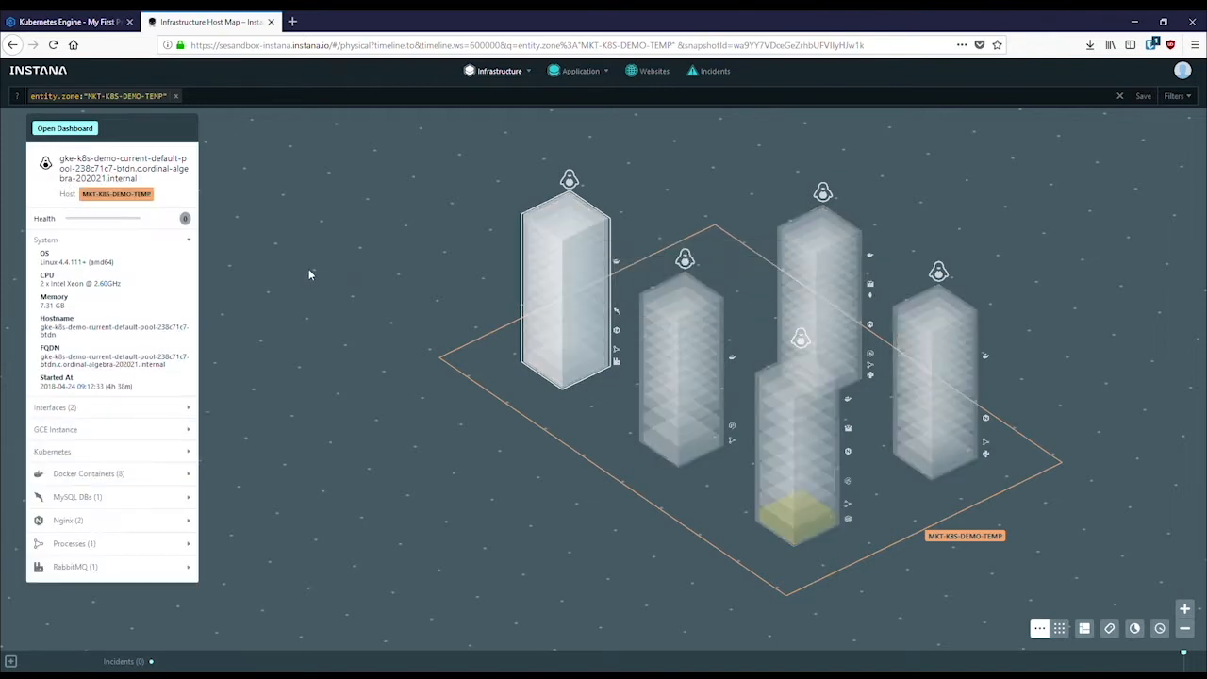
mouse_move(198, 340)
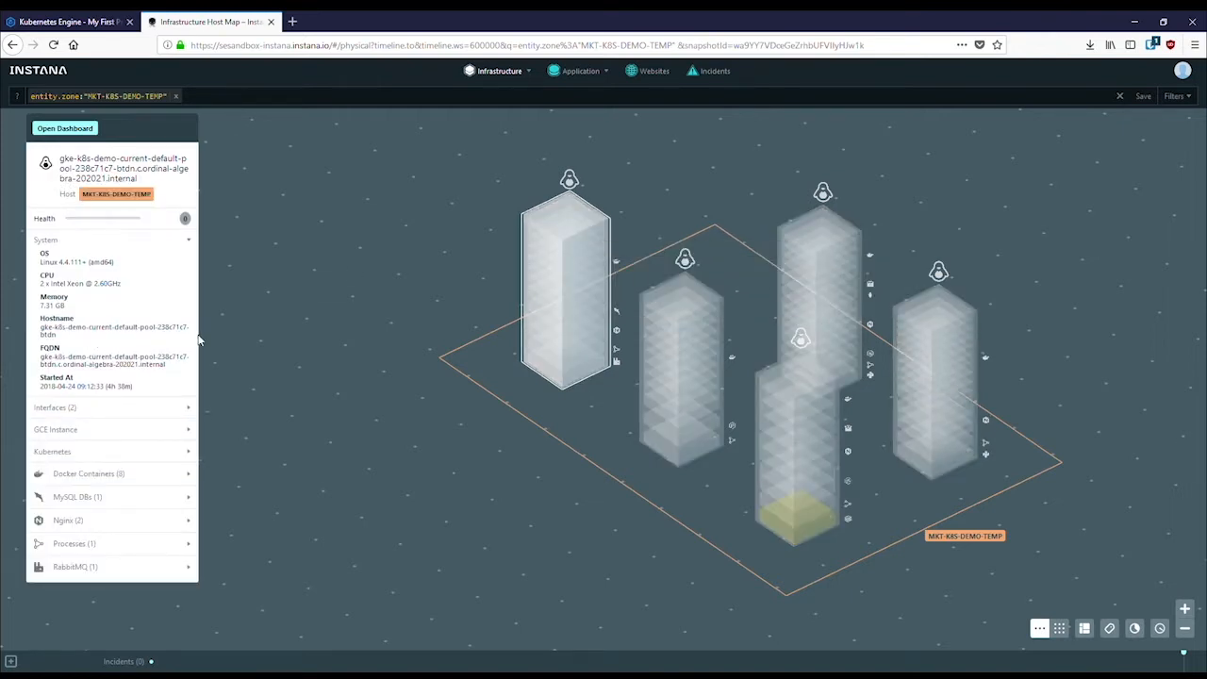
mouse_move(129, 407)
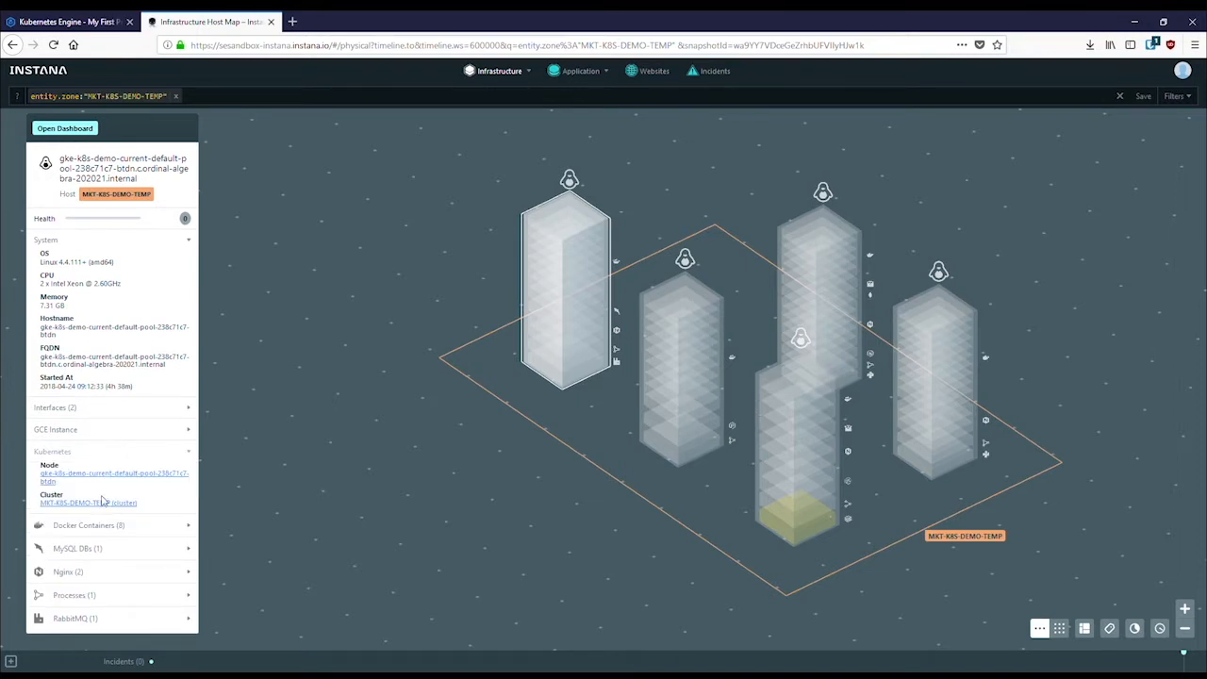
left_click(84, 501)
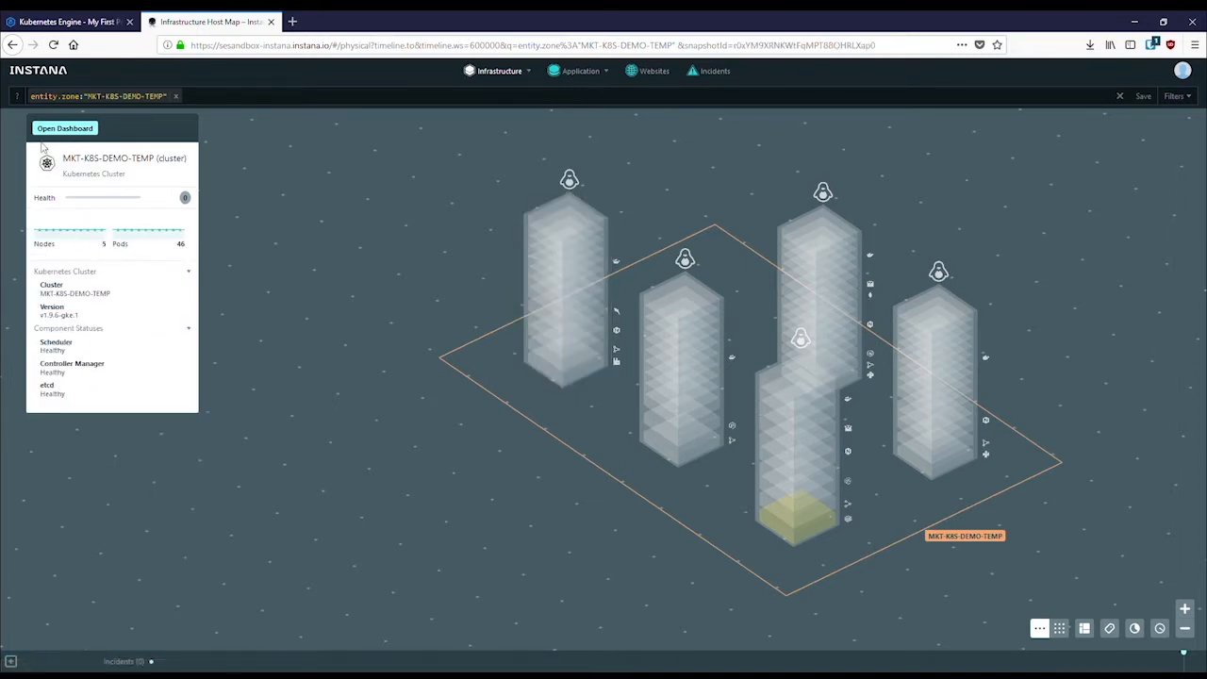
mouse_move(64, 128)
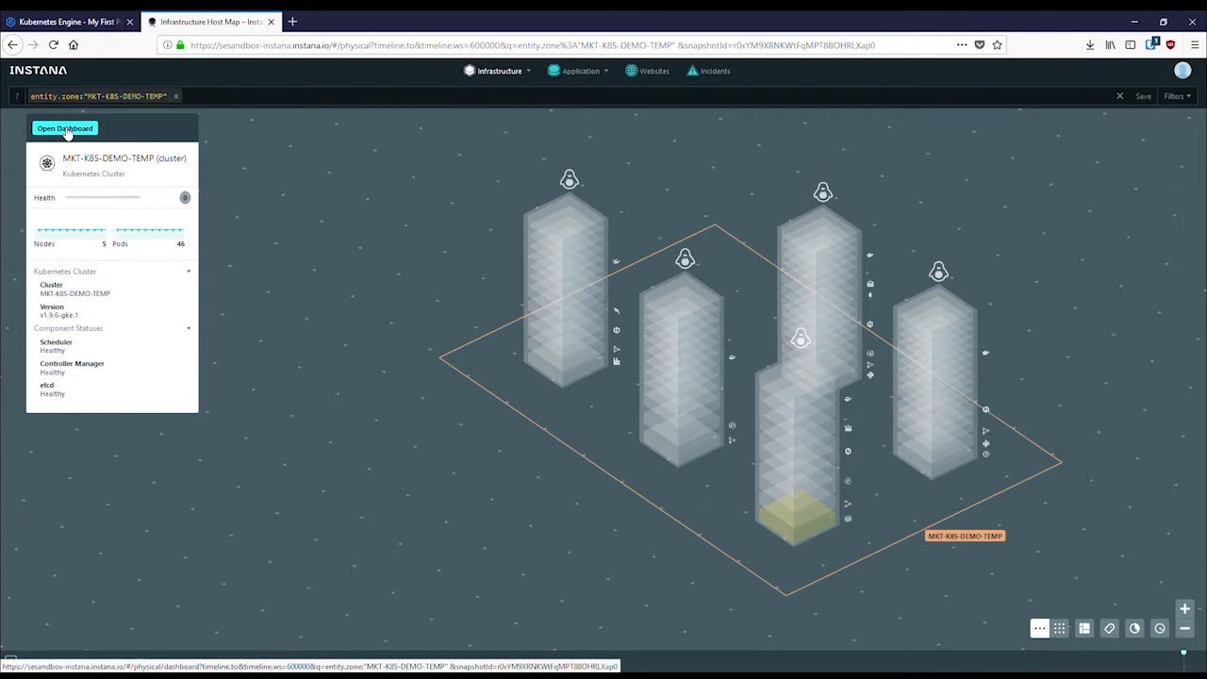
Open the MKT-K8S-DEMO-TEMP dashboard and scroll to its 5 nodes and 18 deployments
left_click(64, 127)
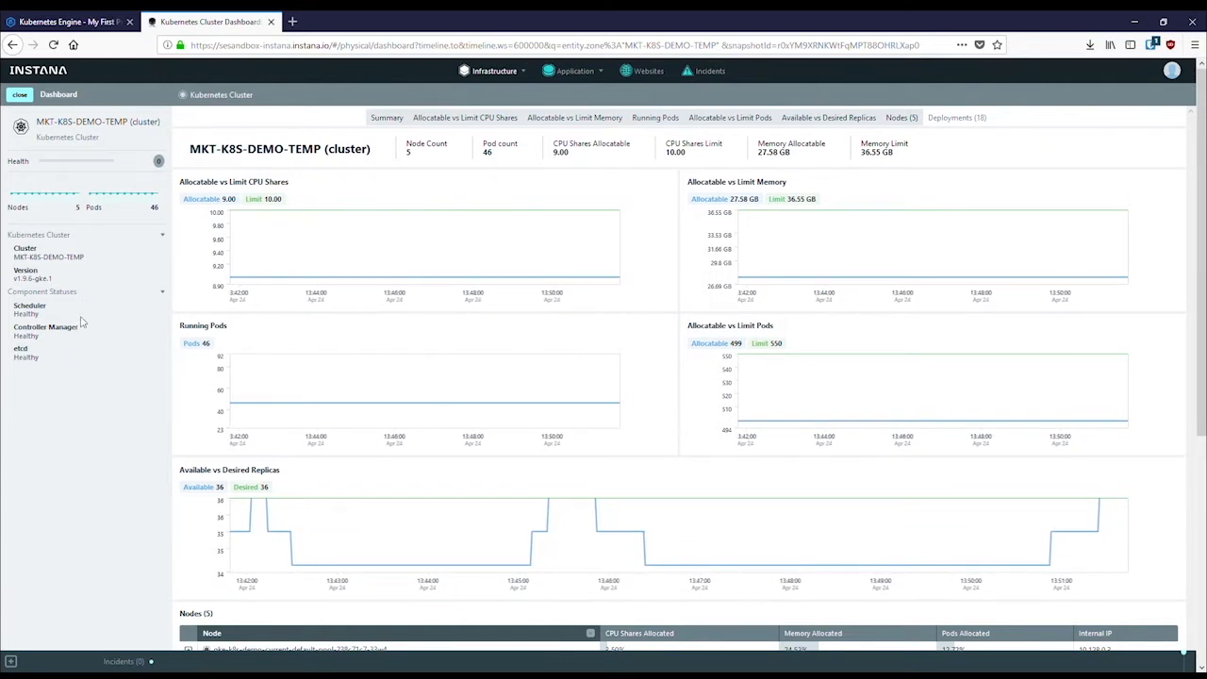
scroll("down", 3)
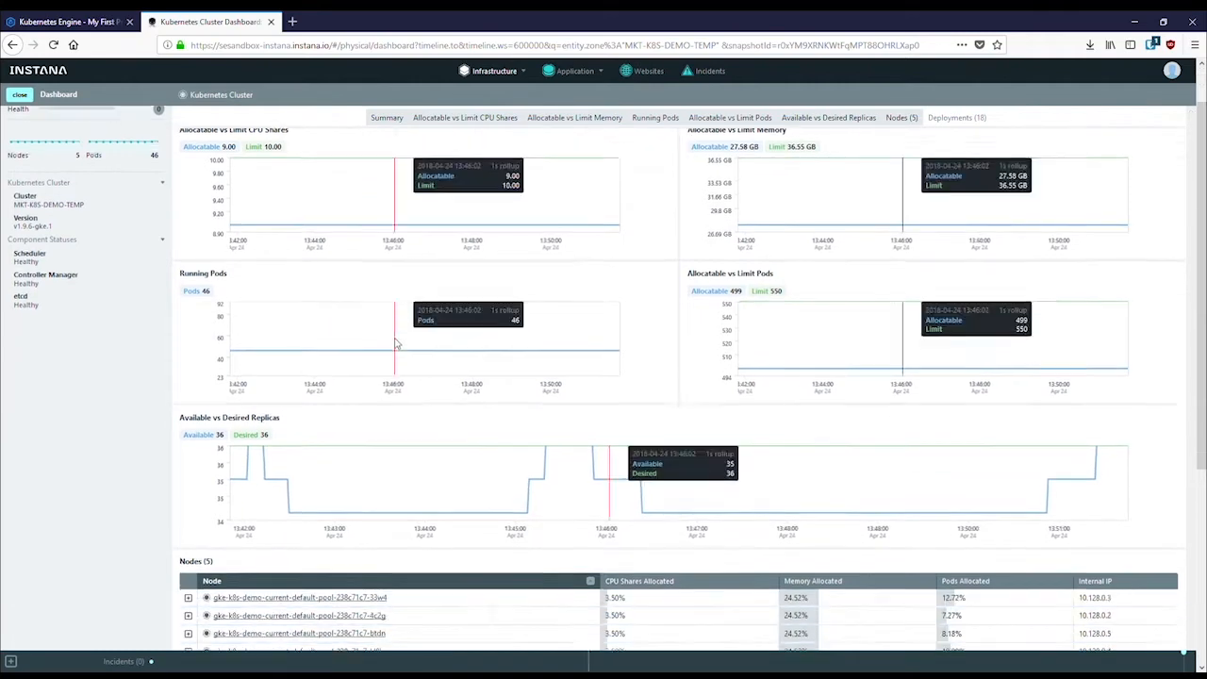
scroll("down", 3)
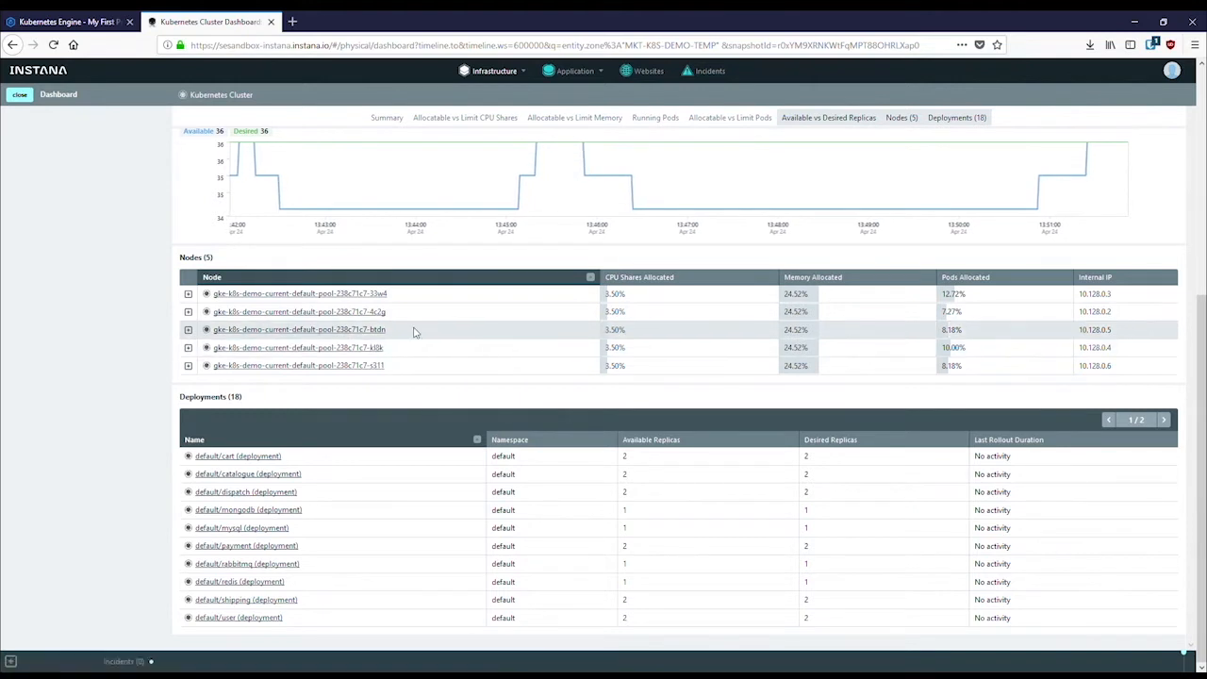
left_click(300, 293)
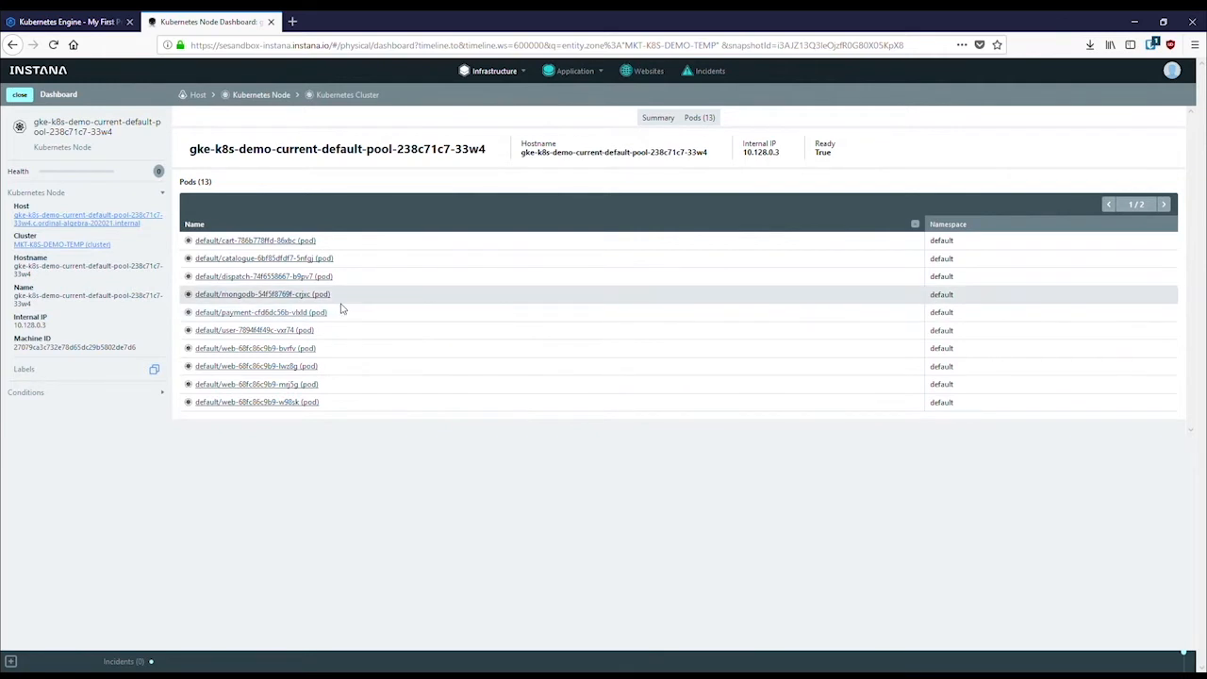
mouse_move(255, 348)
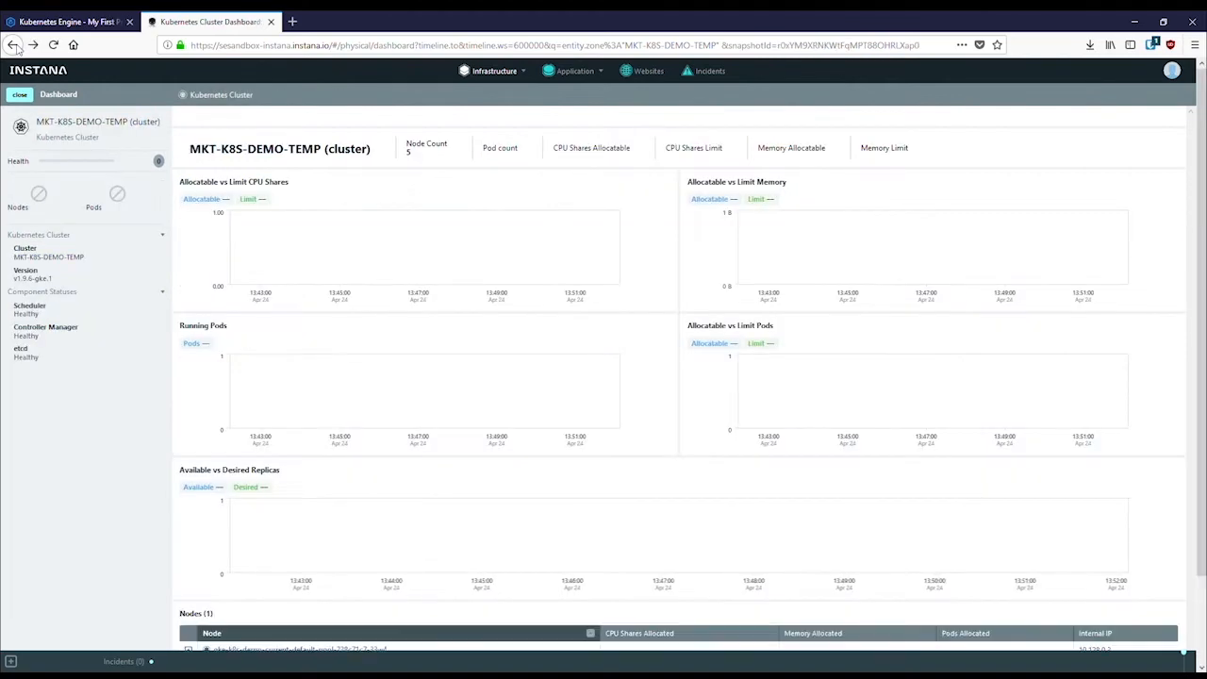
Open the default/cart deployment dashboard and scroll down to its 2 pods
scroll("down", 3)
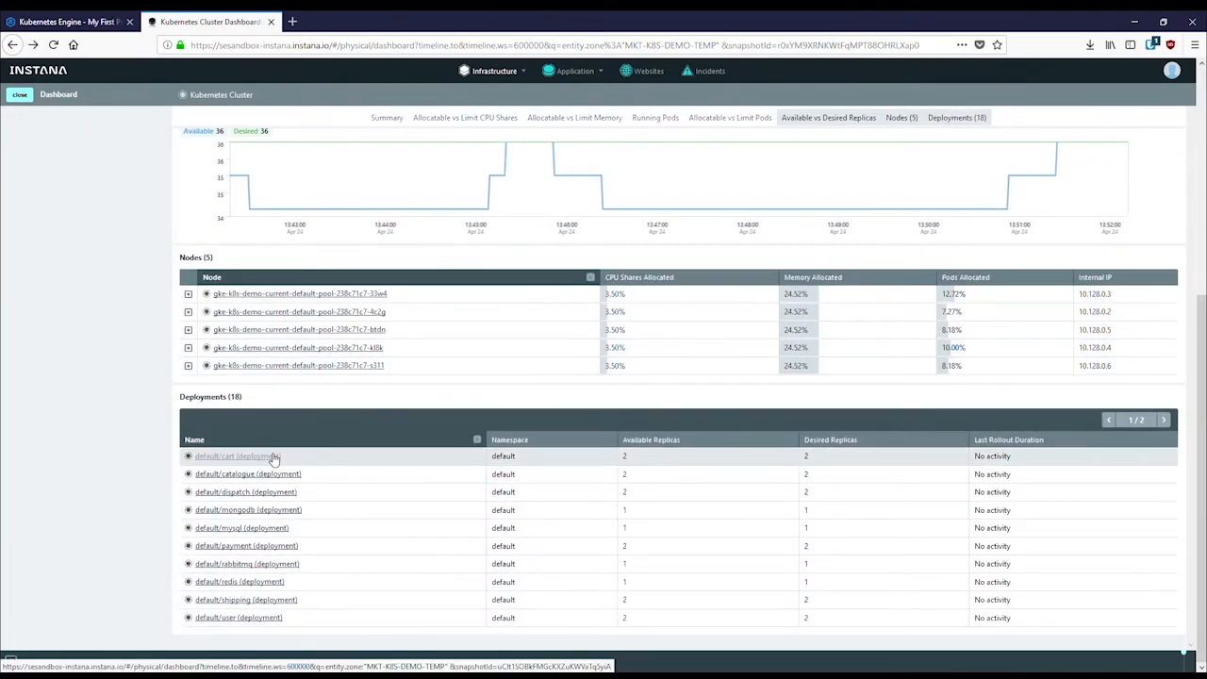
left_click(232, 455)
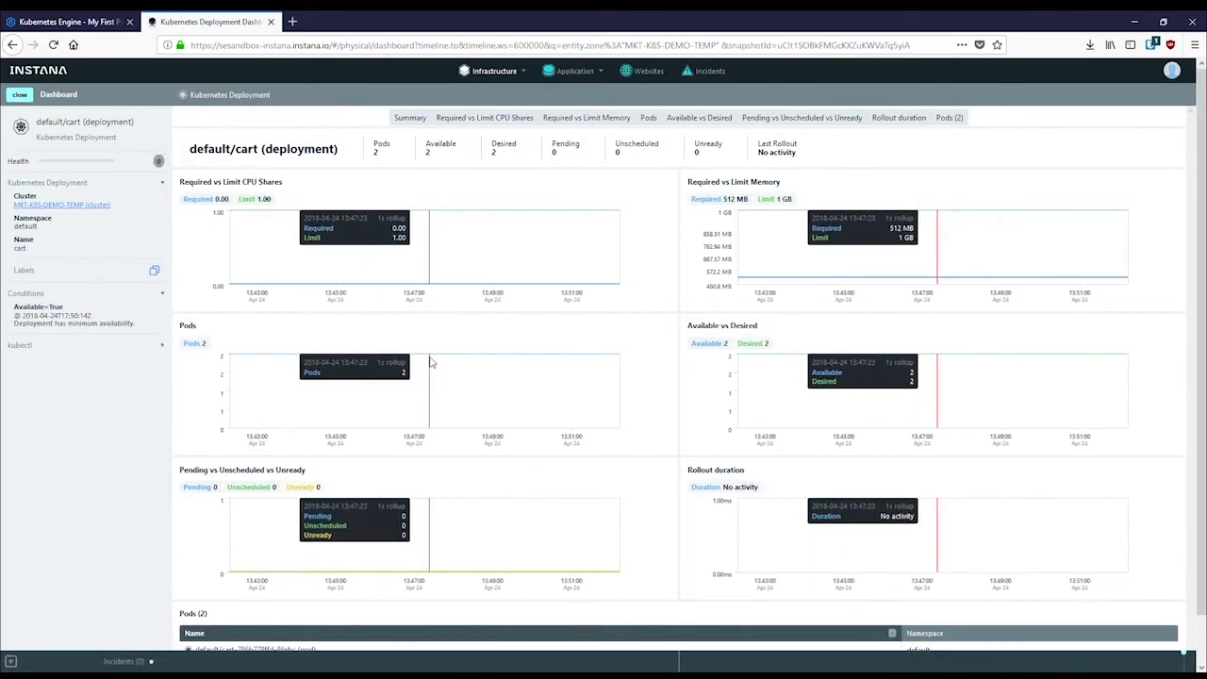
scroll("down", 3)
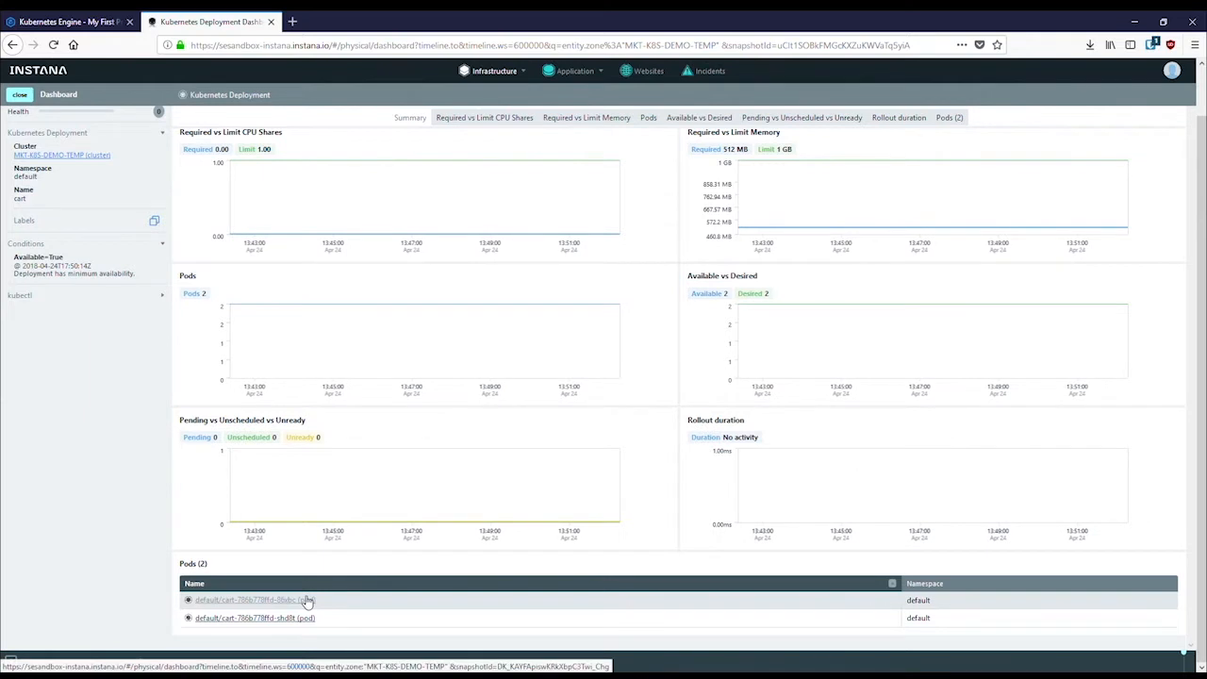
Open the default/cart-786b778ffd-86xbc pod dashboard from the Pods table
left_click(252, 599)
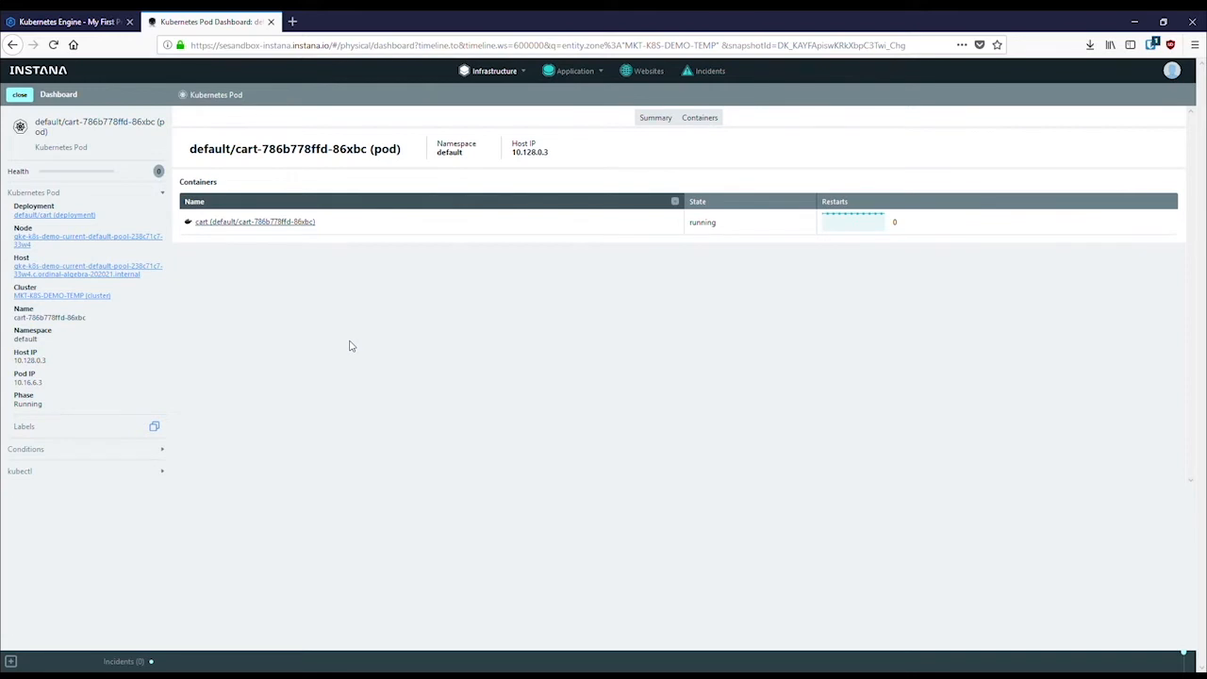
mouse_move(239, 319)
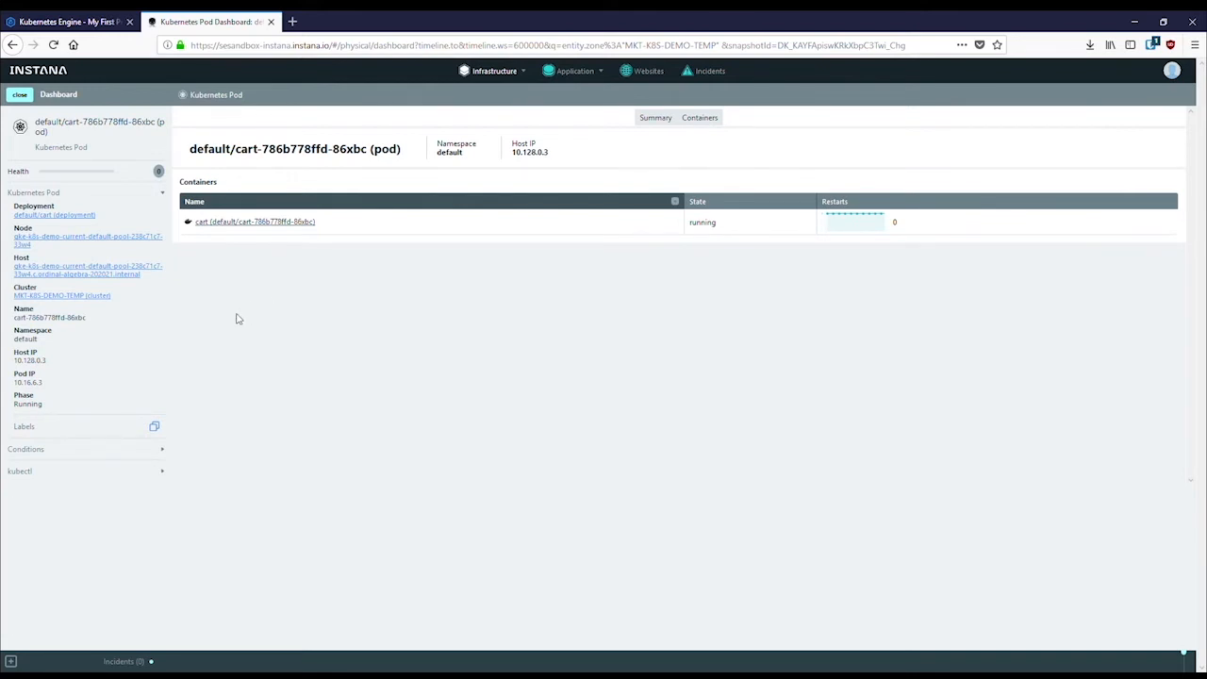
mouse_move(93, 382)
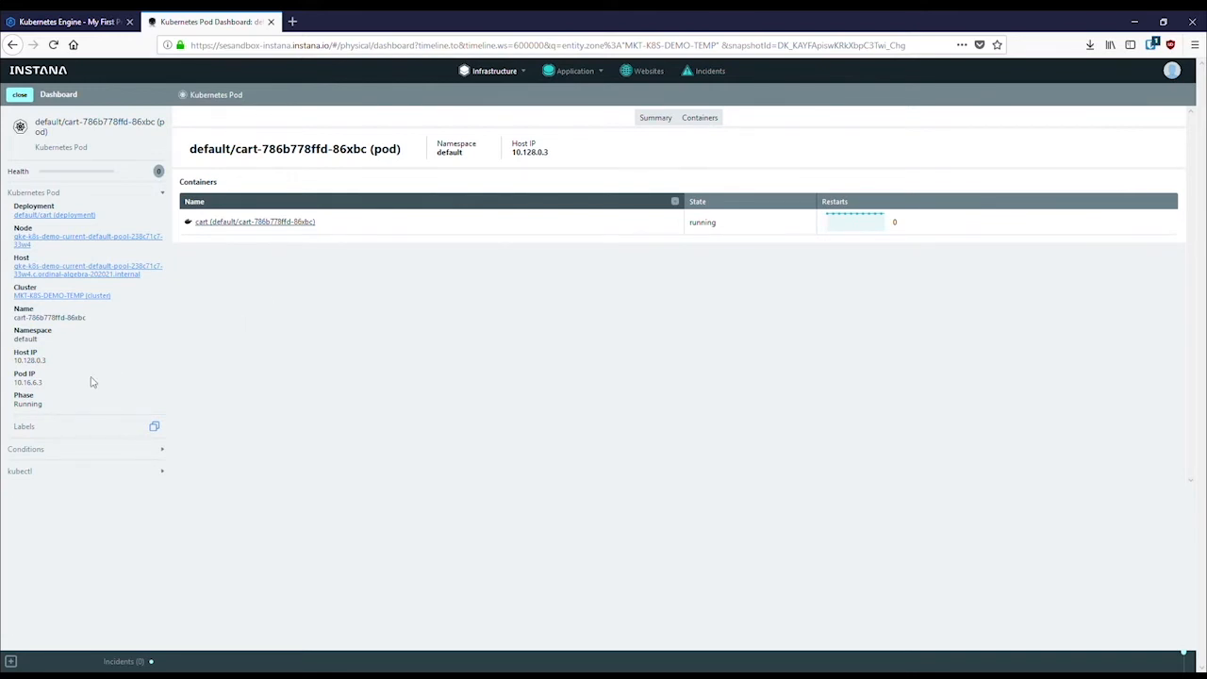
mouse_move(73, 481)
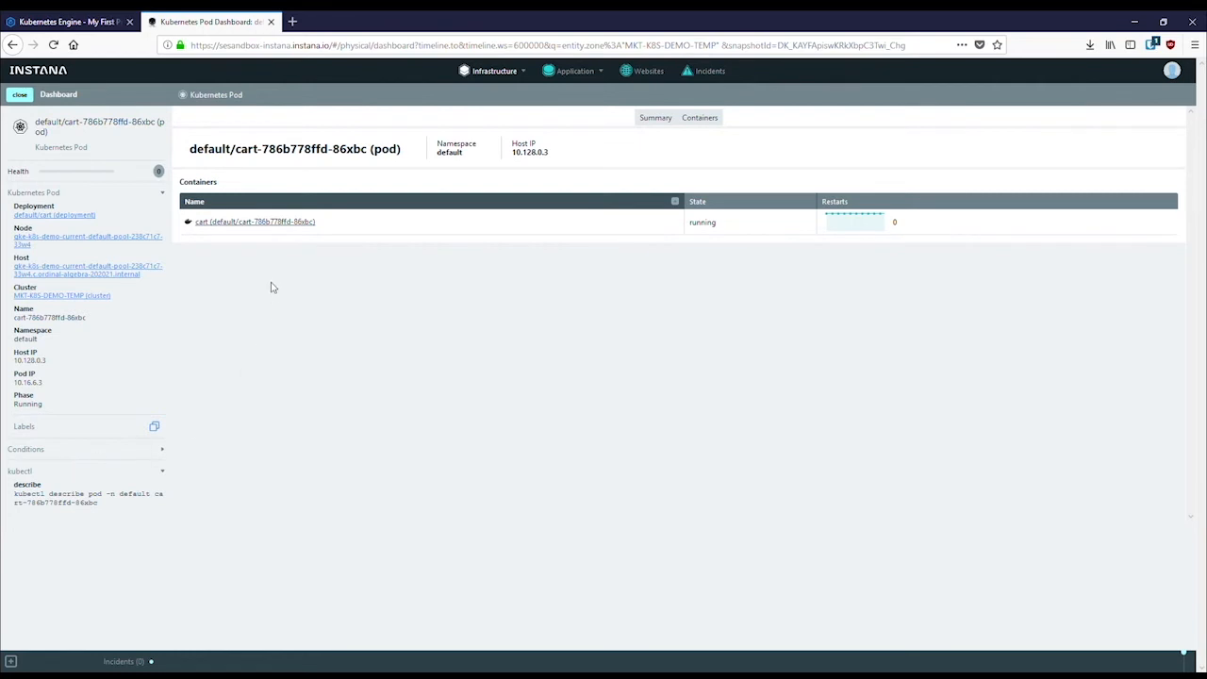
Open the cart container dashboard and scroll through its charts and labels
left_click(254, 222)
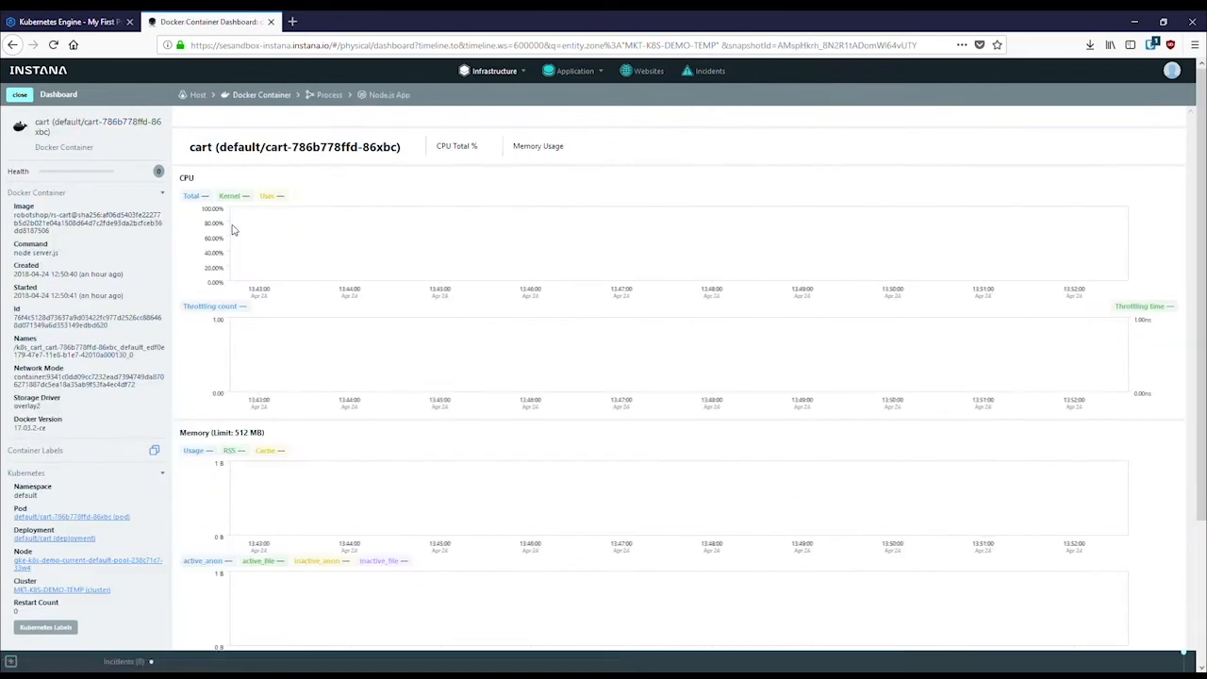
mouse_move(243, 224)
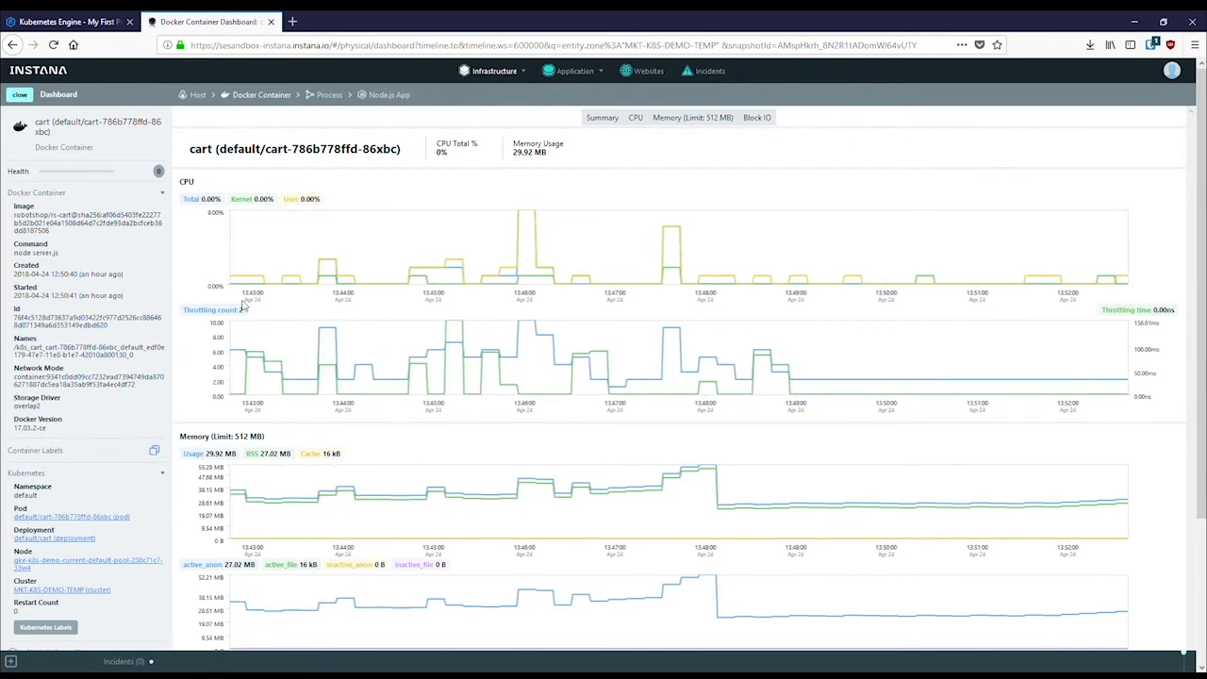
scroll("down", 3)
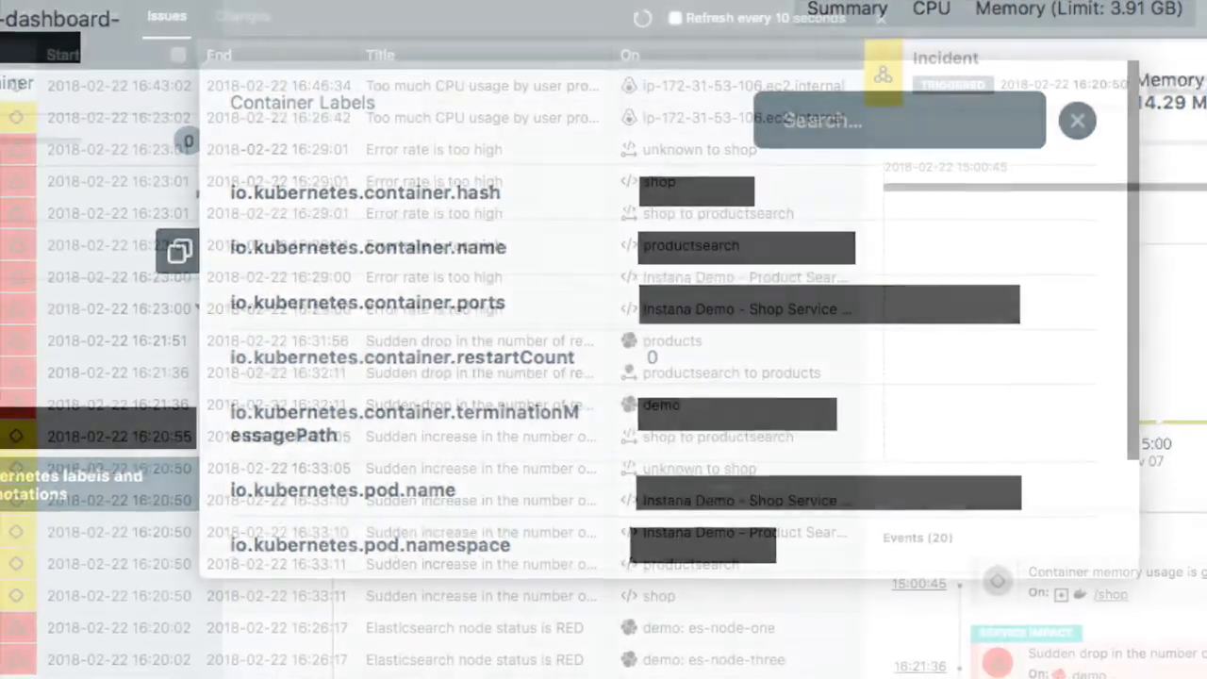
Open an incident and scroll through its 23 events, including CPU steal time alerts
left_click(1076, 119)
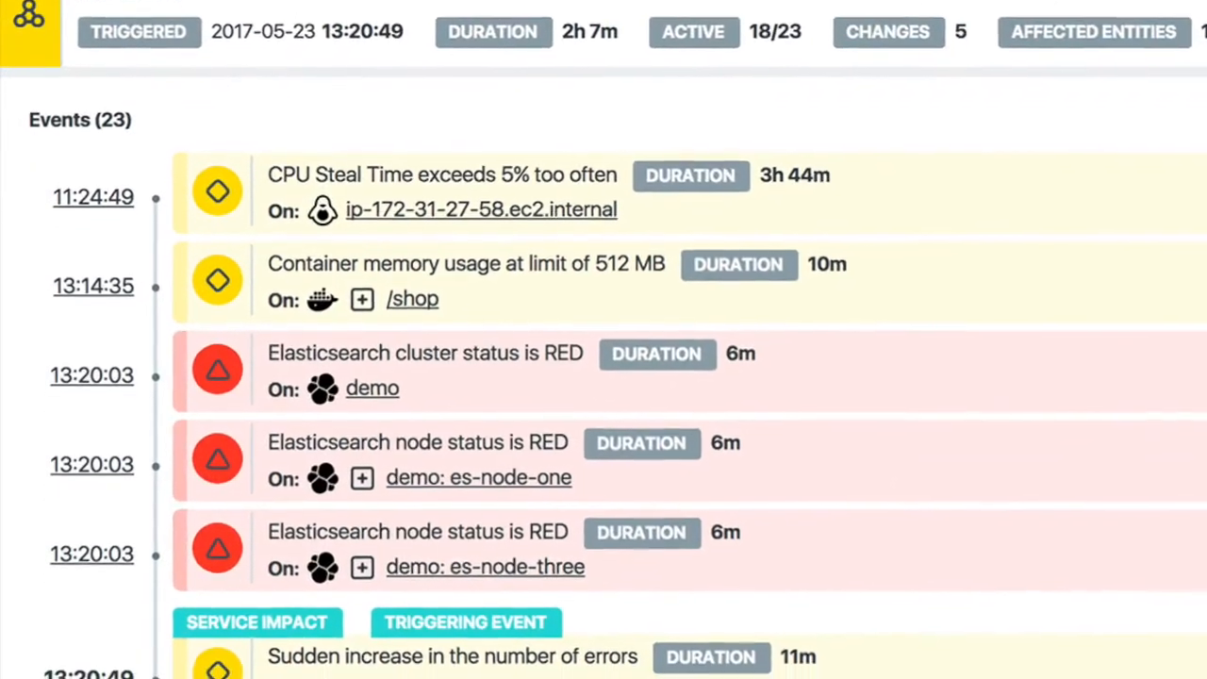
scroll("down", 3)
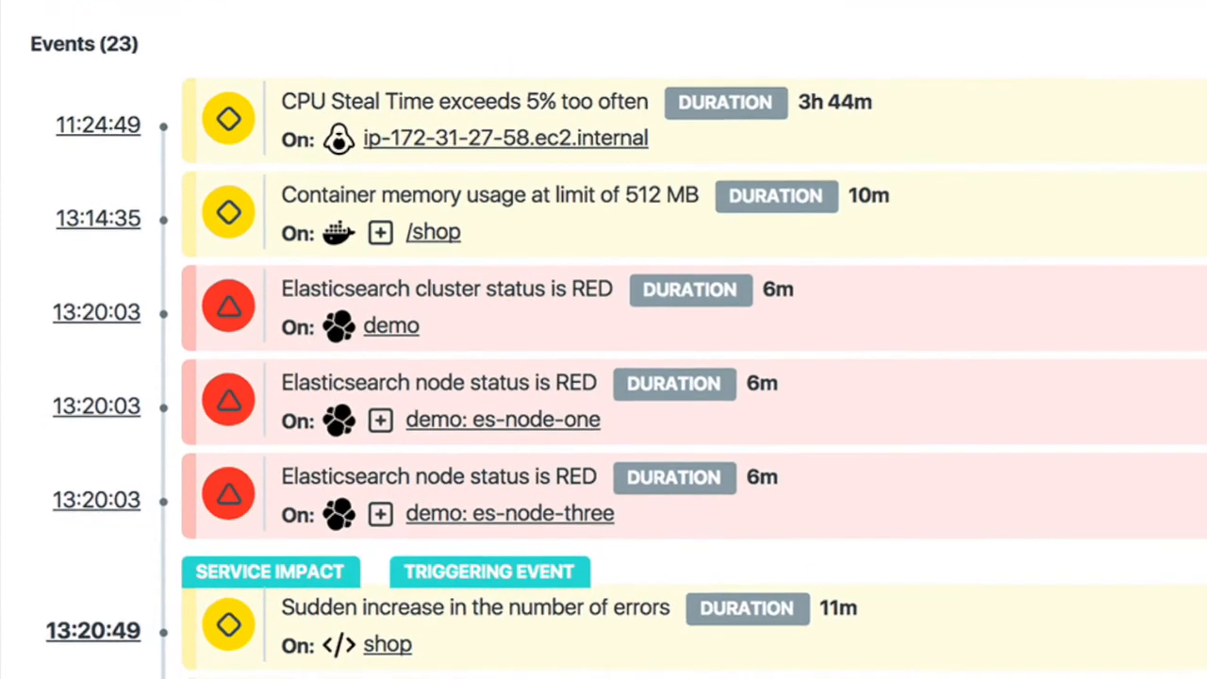